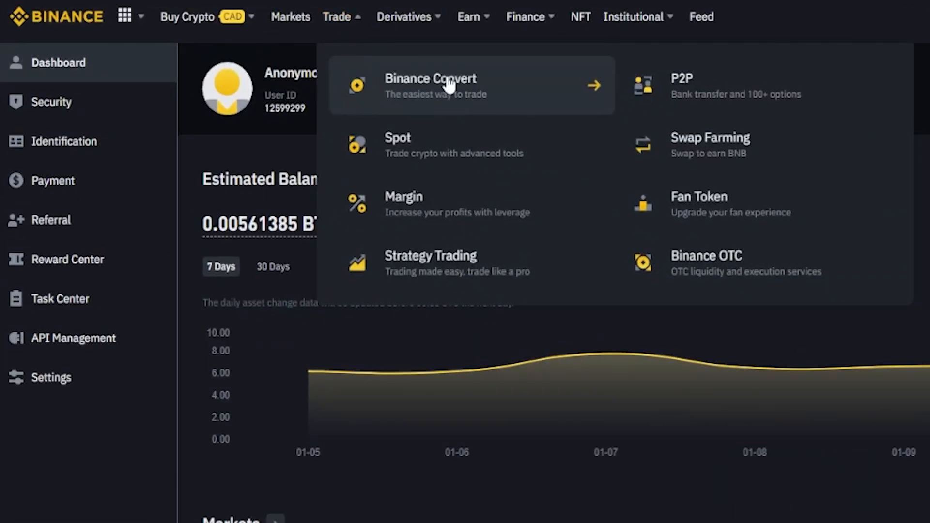
Go to the Binance Convert page from the Trade menu, staying in Market mode
left_click(431, 85)
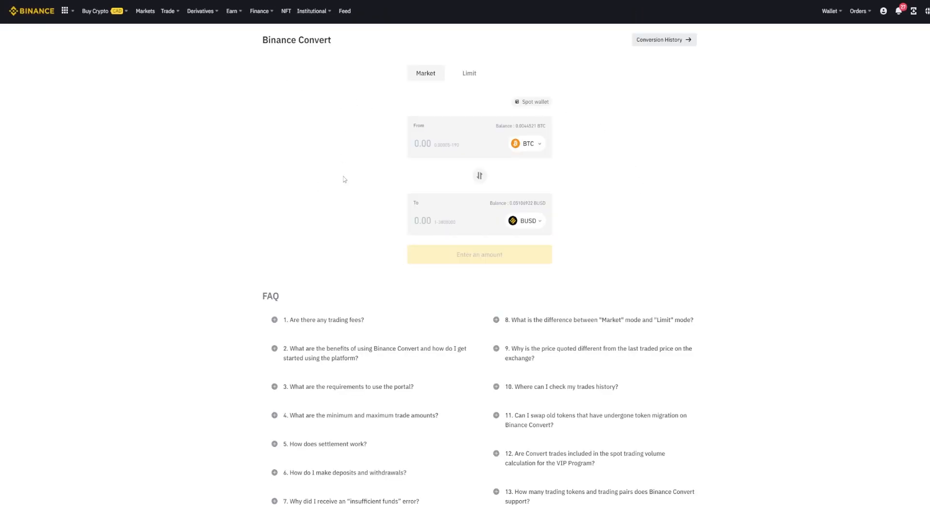
mouse_move(405, 102)
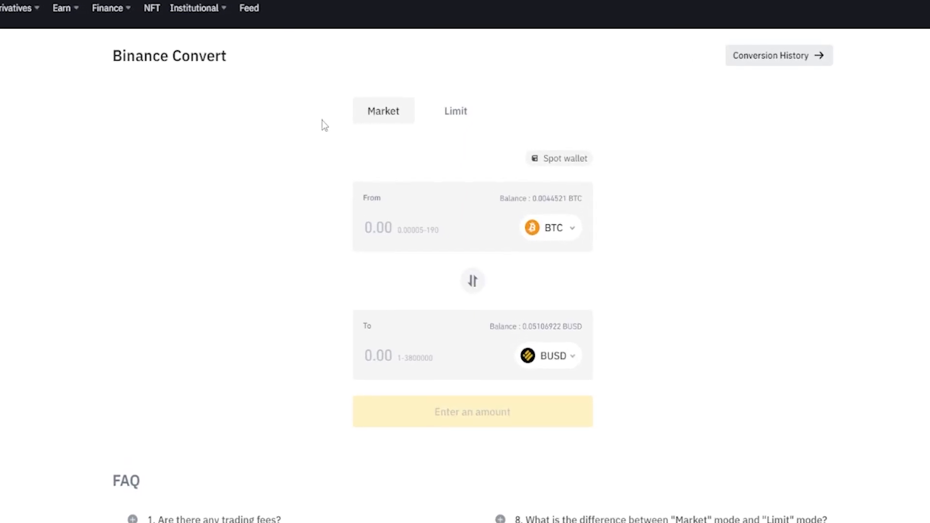
mouse_move(523, 122)
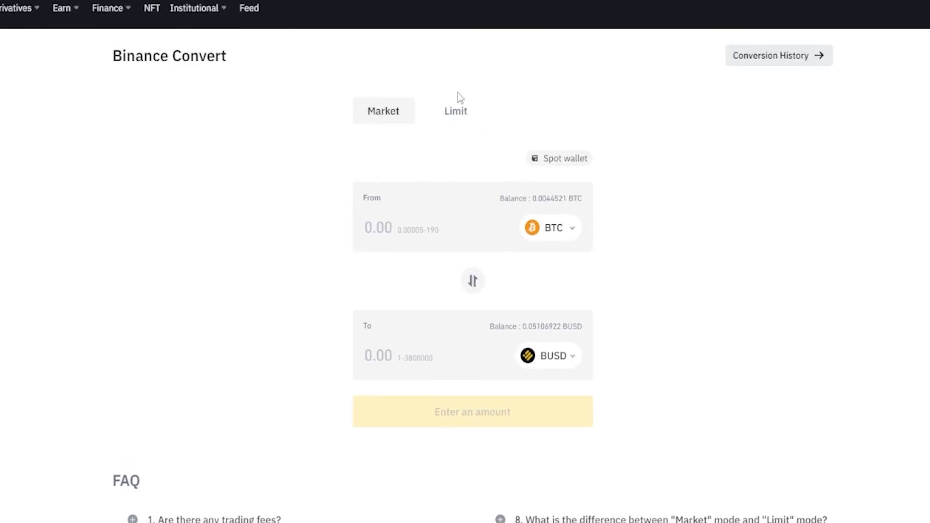
mouse_move(384, 110)
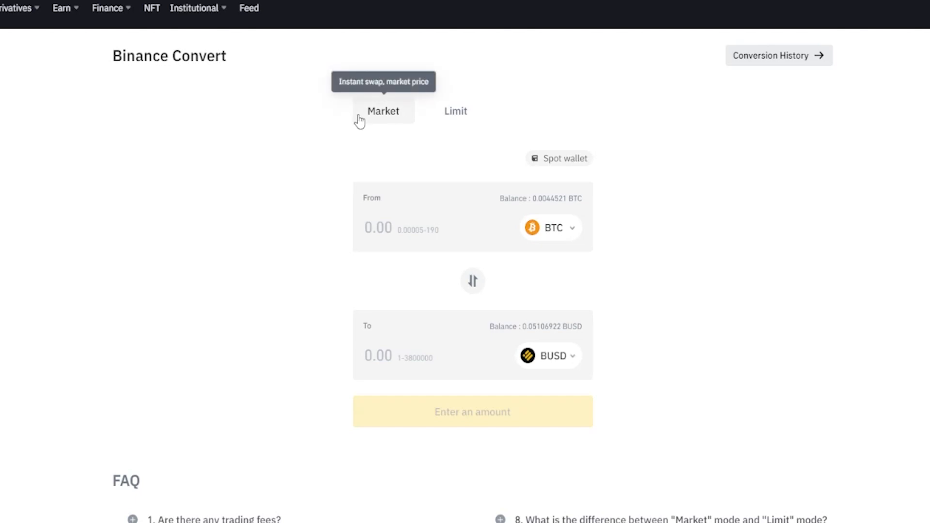
mouse_move(365, 120)
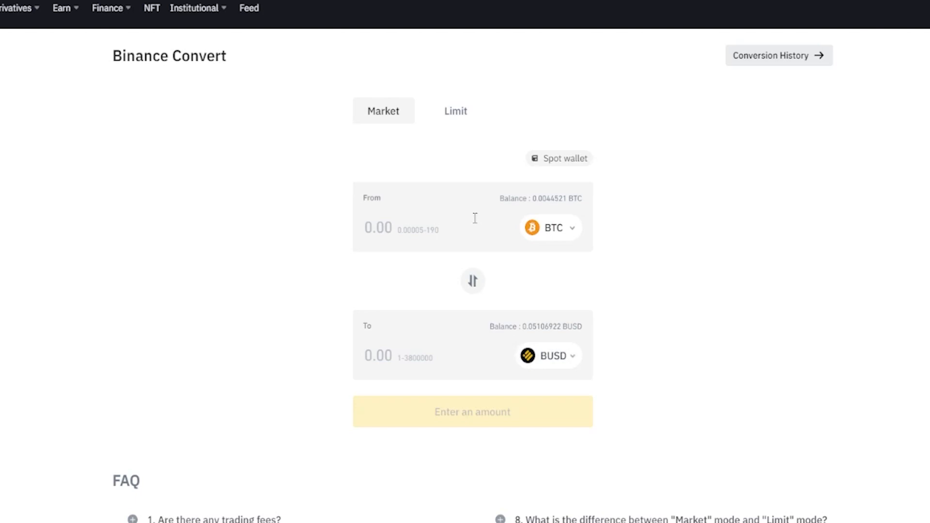
Search the From picker for 'btc' and keep BTC as the currency to sell
left_click(549, 227)
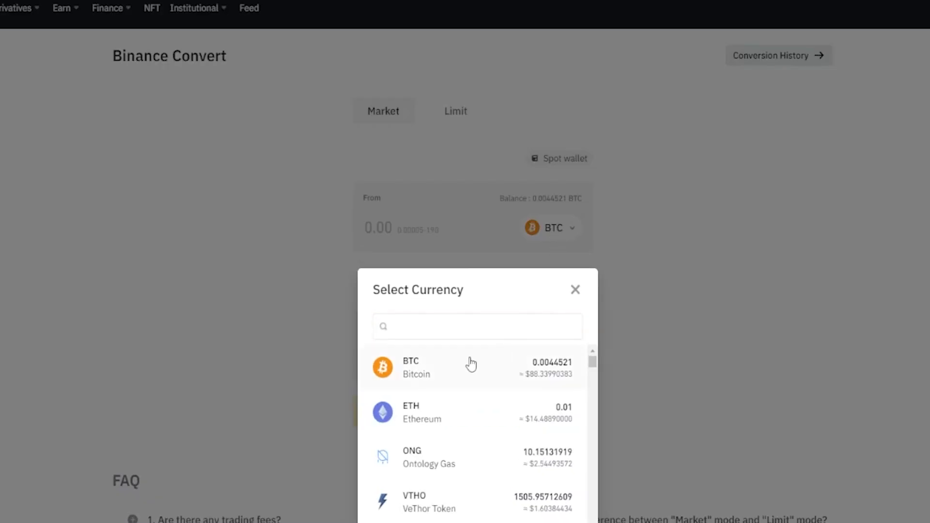
scroll("down", 3)
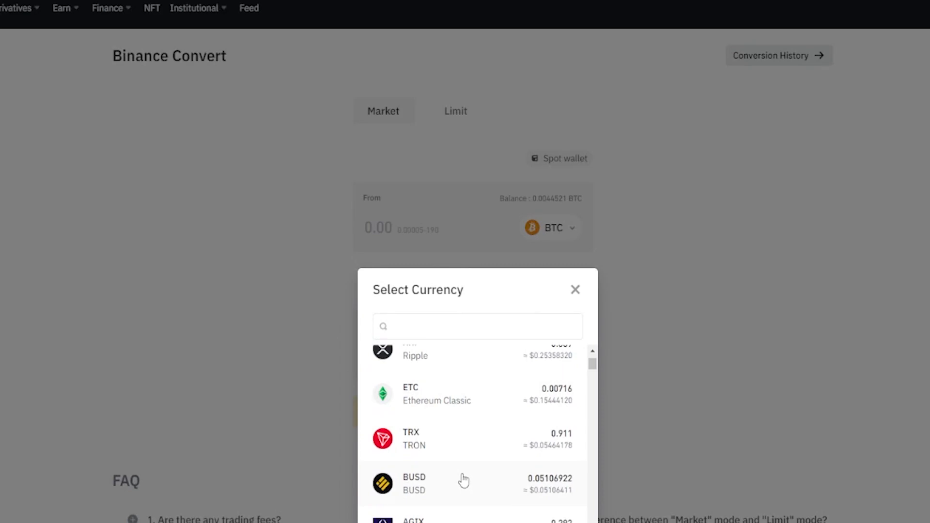
left_click(476, 326)
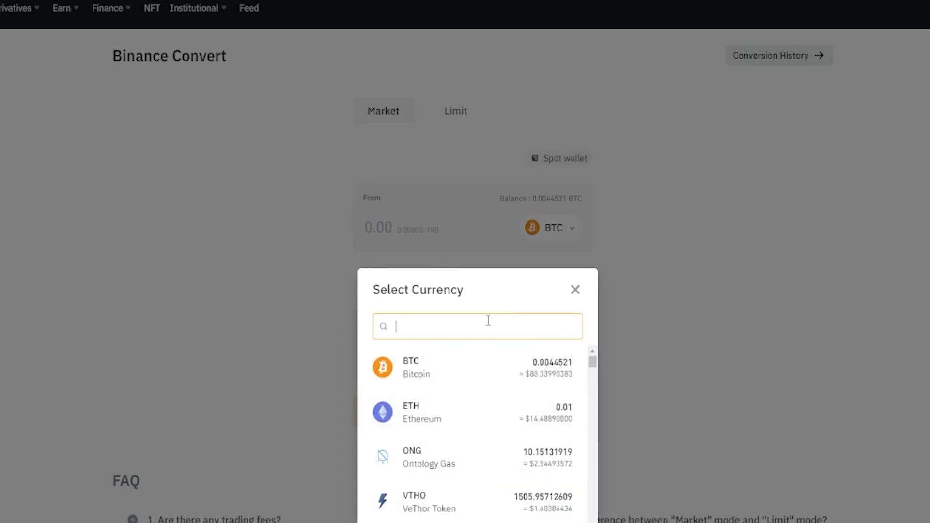
type("btc")
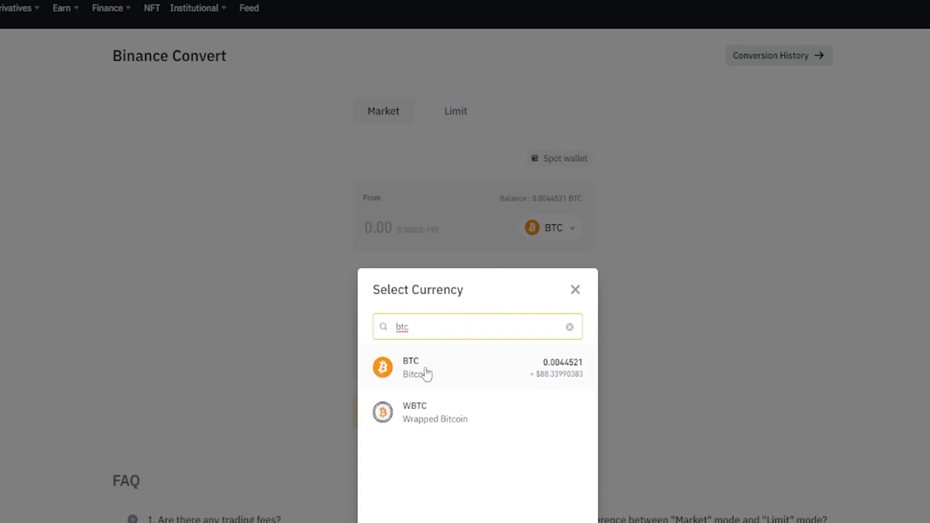
left_click(409, 366)
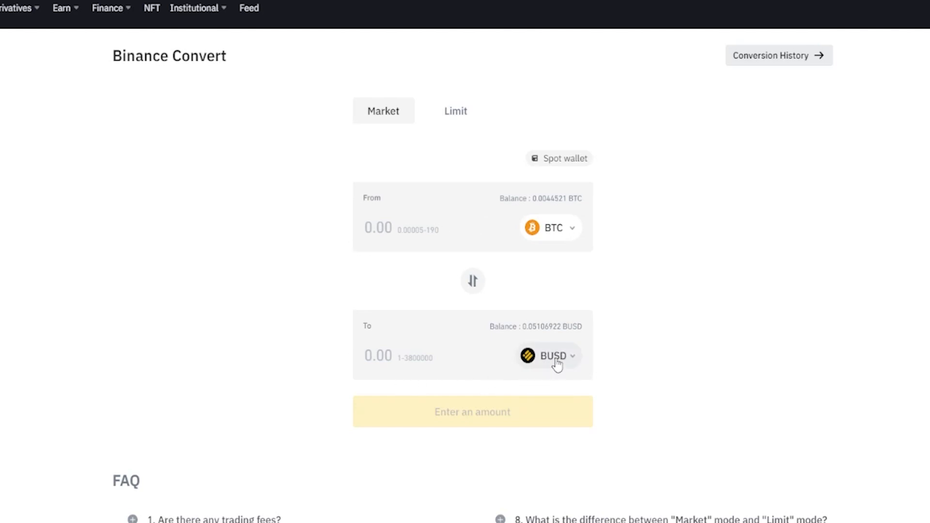
Choose ETH instead of BUSD as the currency to receive
left_click(546, 355)
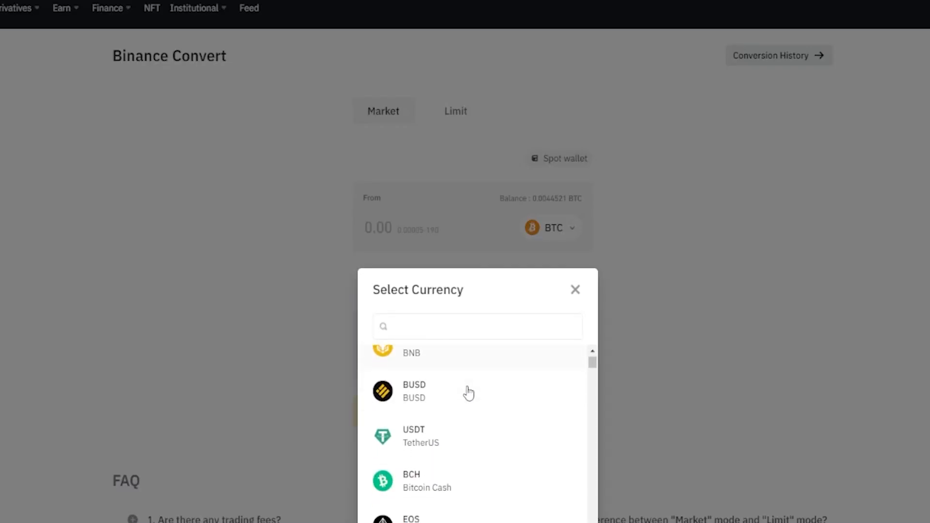
left_click(477, 325)
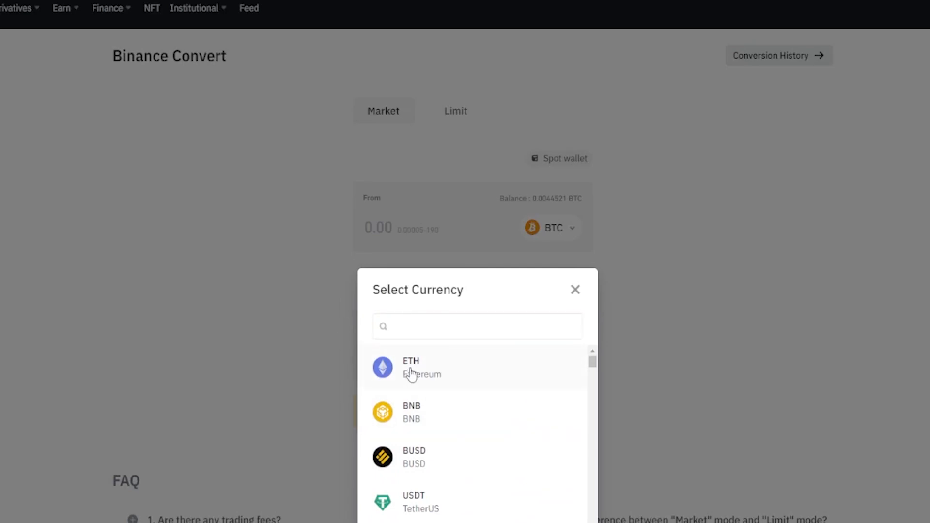
left_click(411, 367)
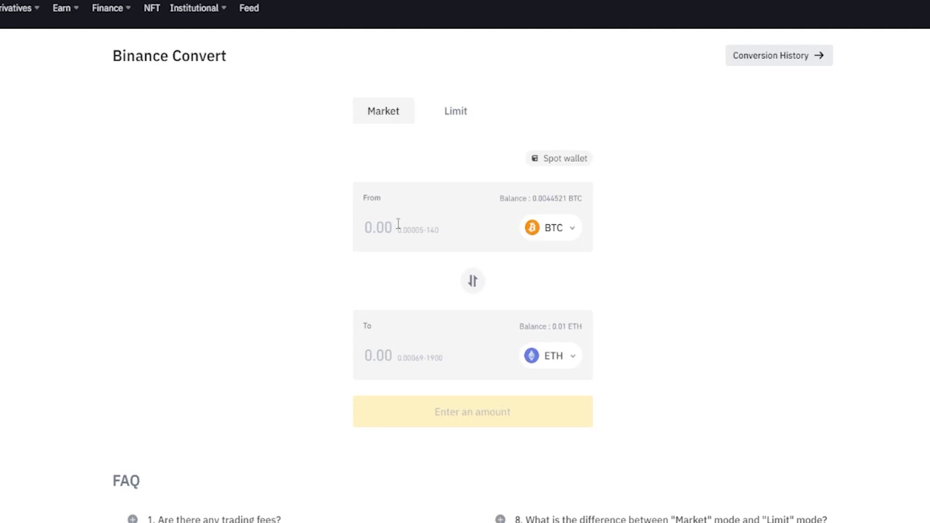
Enter the full 0.0044521 BTC balance and preview a quote of about 0.0609 ETH
left_click_drag(499, 198, 548, 198)
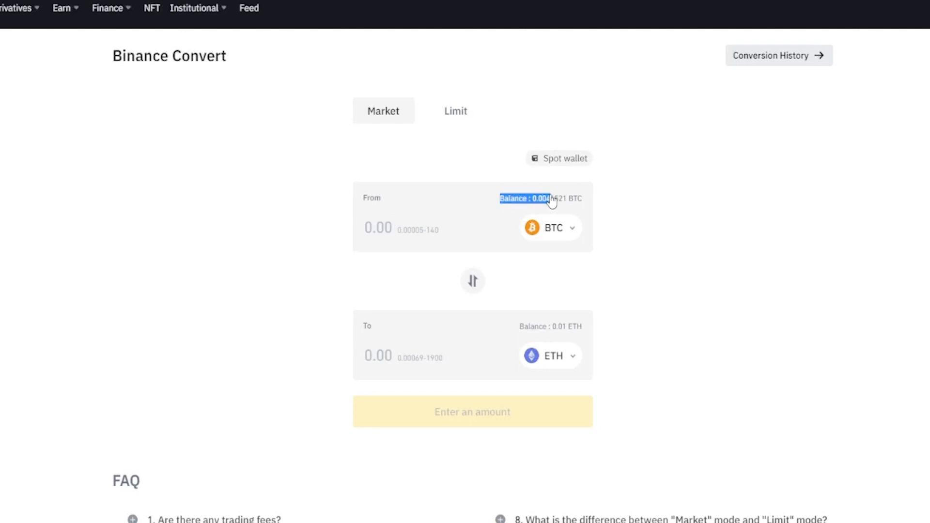
left_click(404, 227)
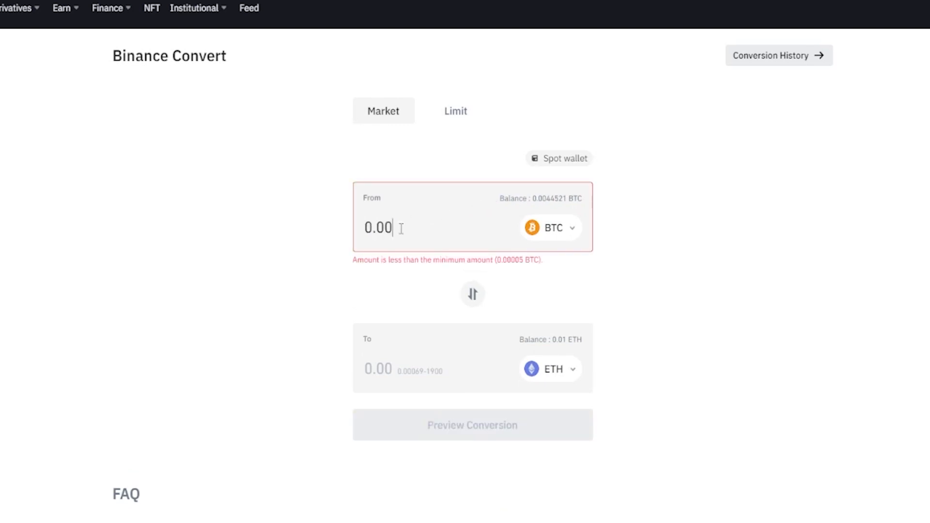
key("Backspace")
type("44521")
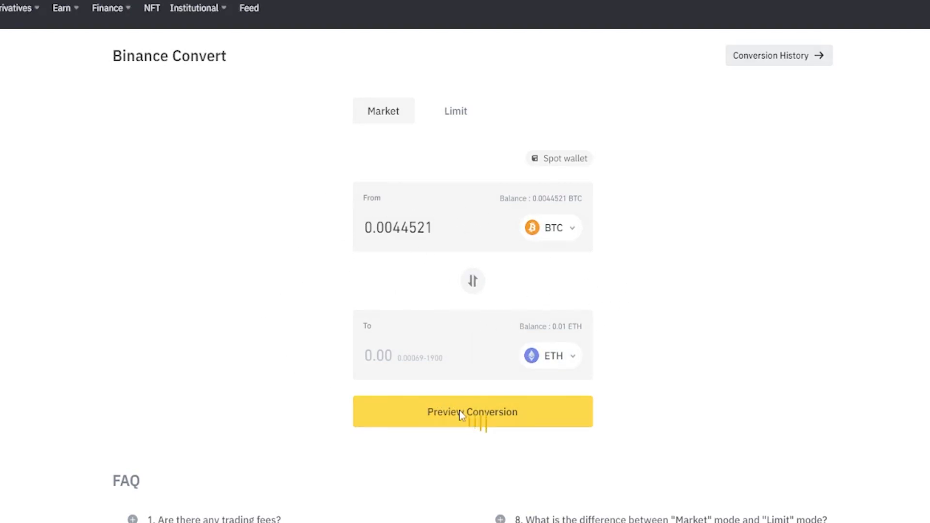
left_click(472, 412)
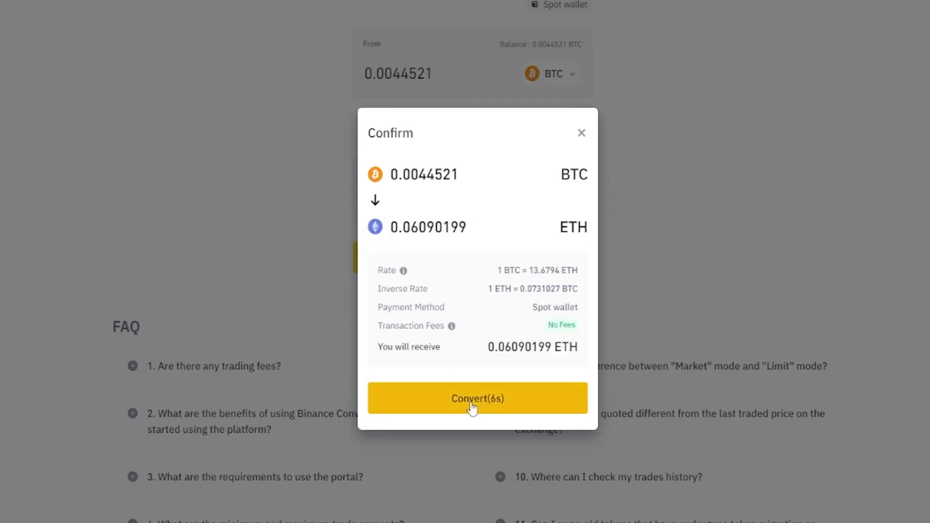
Confirm the BTC-to-ETH conversion and dismiss the success summary showing 0.06090199 ETH received
left_click(477, 399)
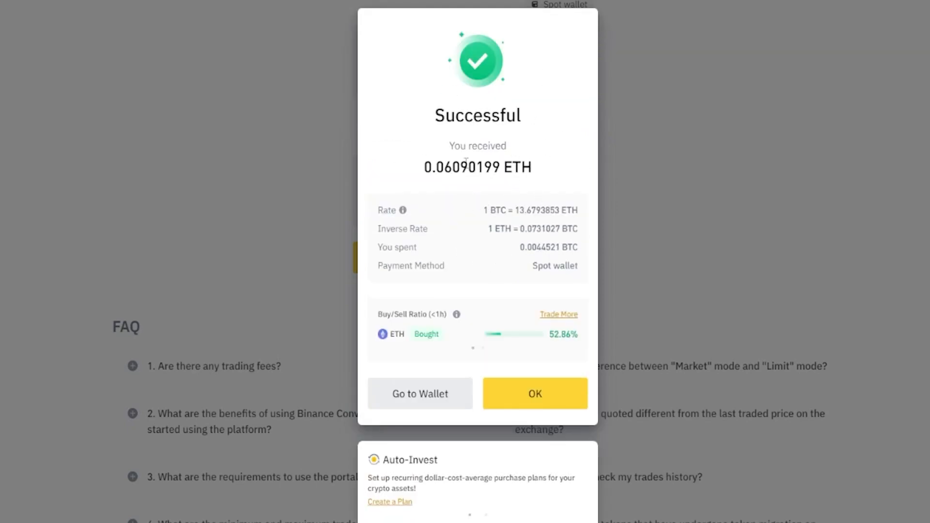
mouse_move(429, 158)
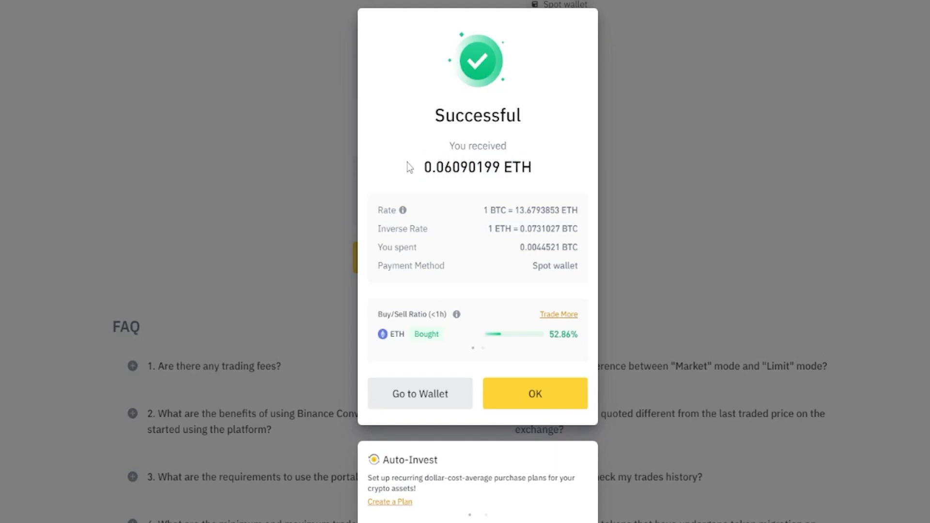
left_click(534, 394)
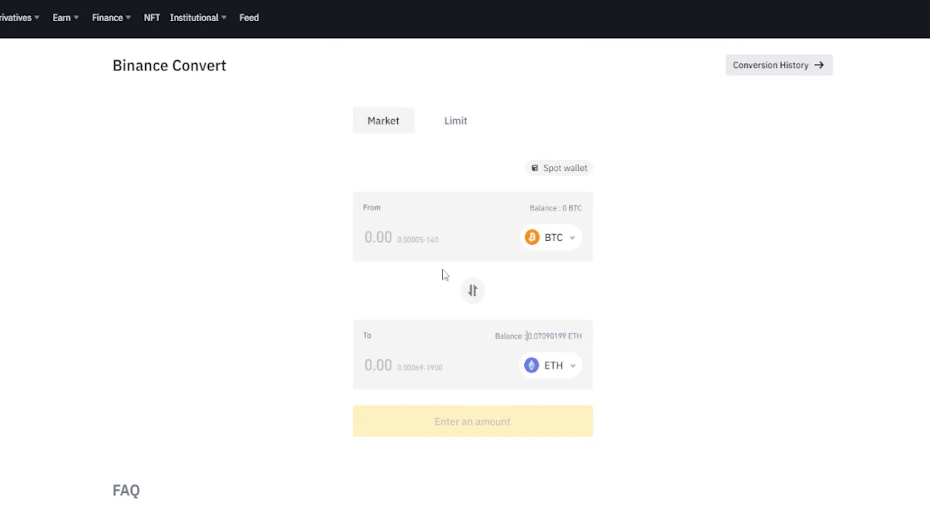
mouse_move(419, 289)
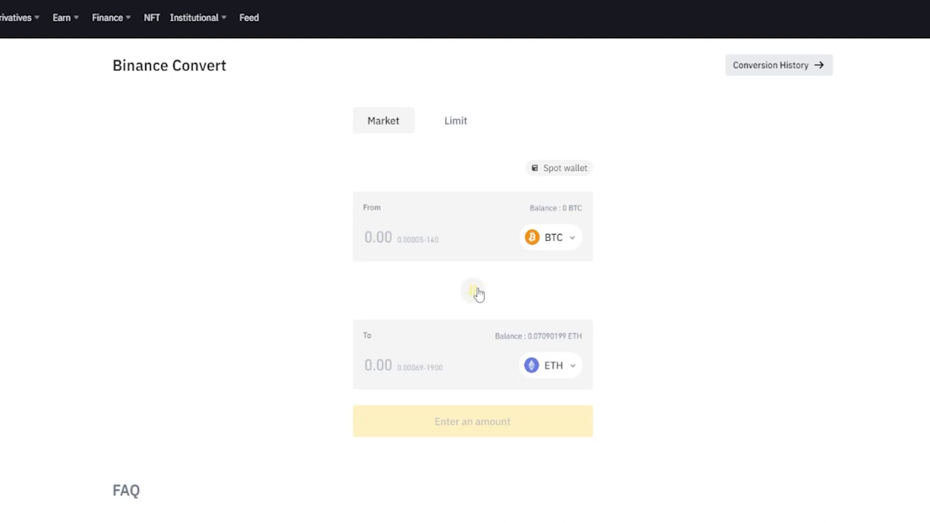
Swap the pair so ETH is the source and pick USDT as the target currency
left_click(472, 291)
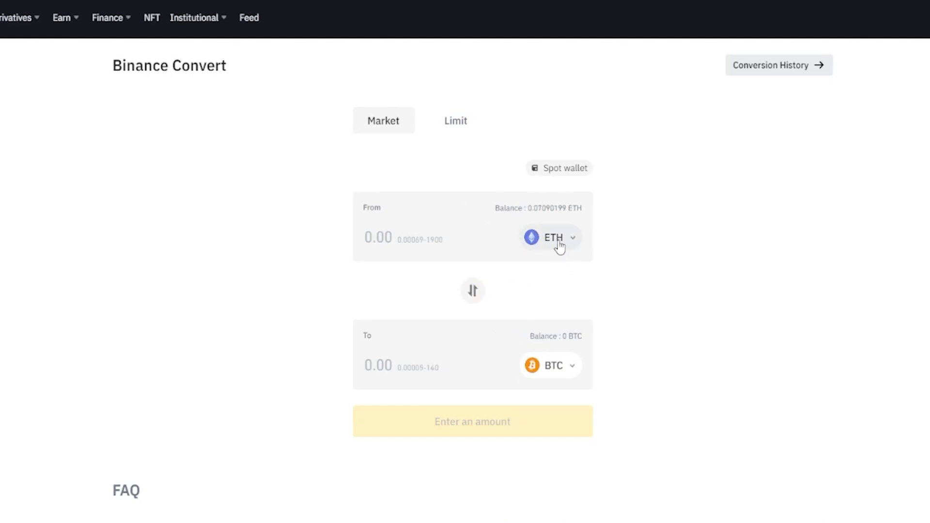
left_click(549, 238)
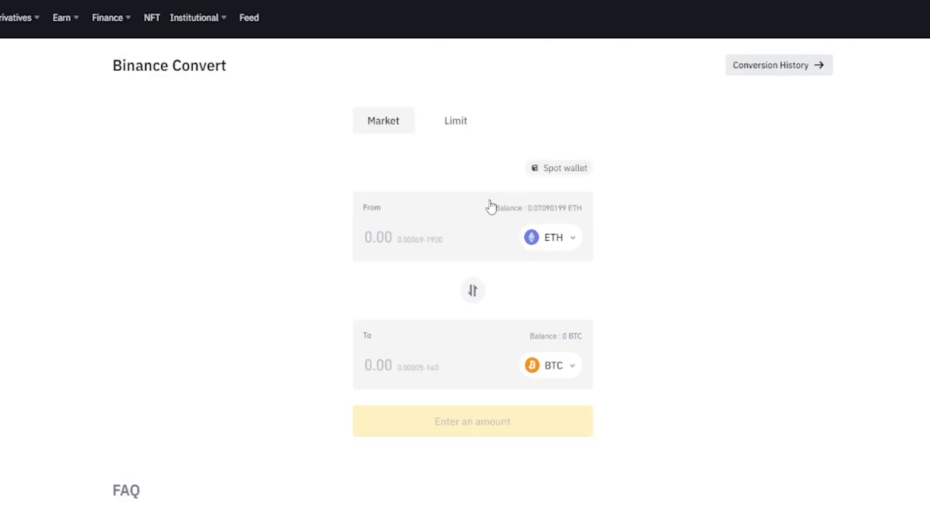
mouse_move(518, 268)
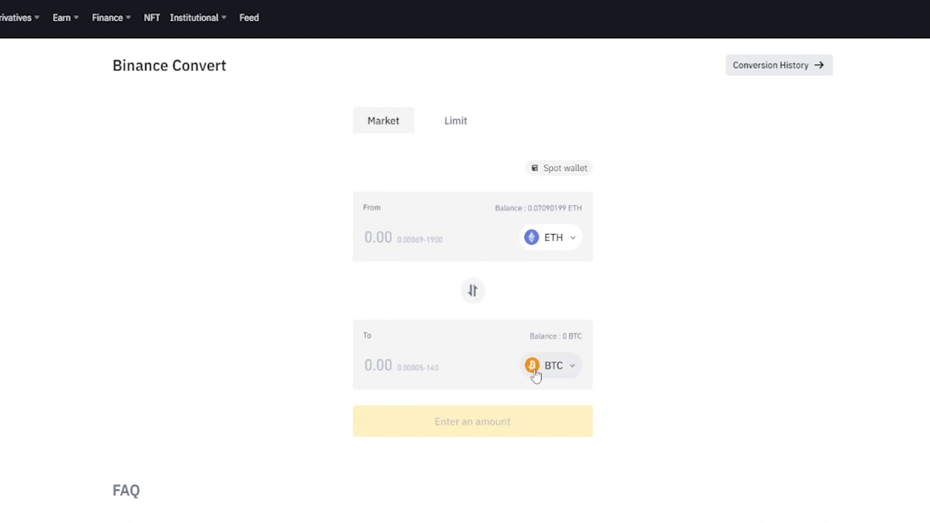
left_click(548, 365)
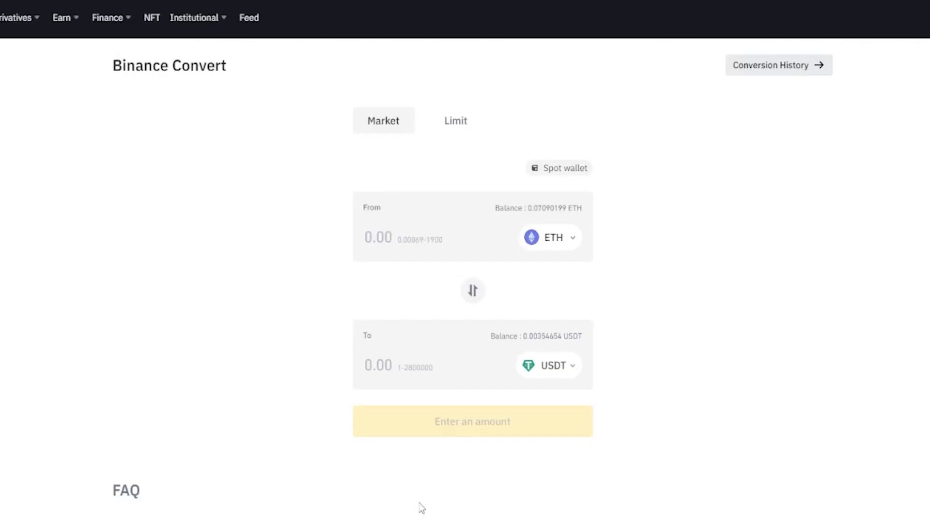
mouse_move(351, 129)
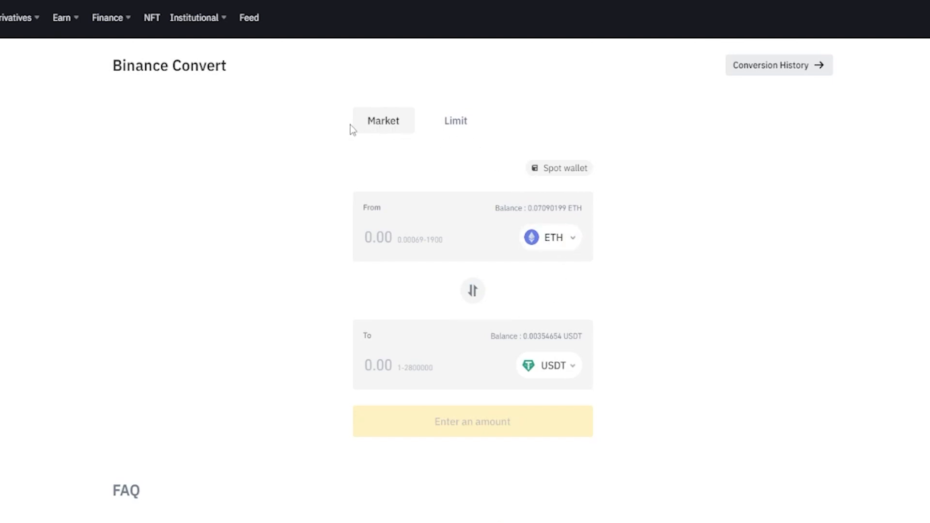
Switch to Limit conversion and set the price to 1500 USDT per ETH
left_click(455, 120)
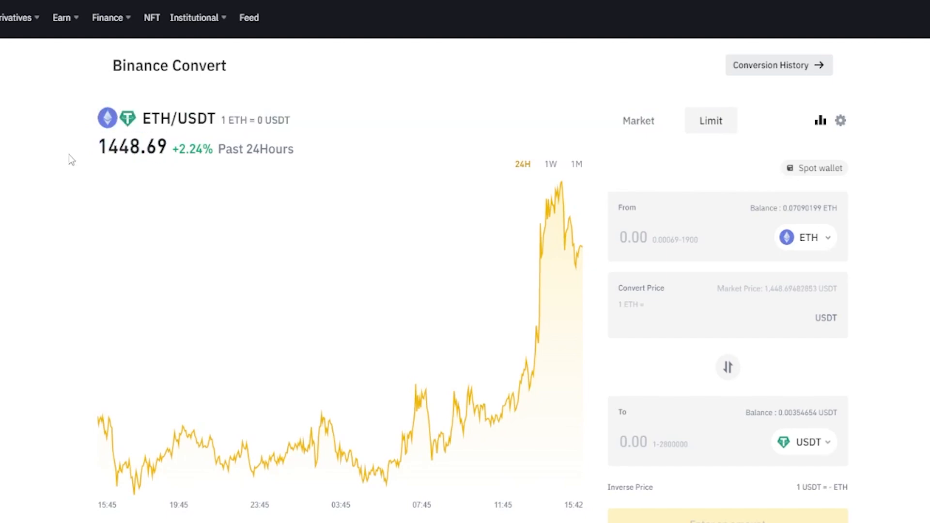
mouse_move(186, 163)
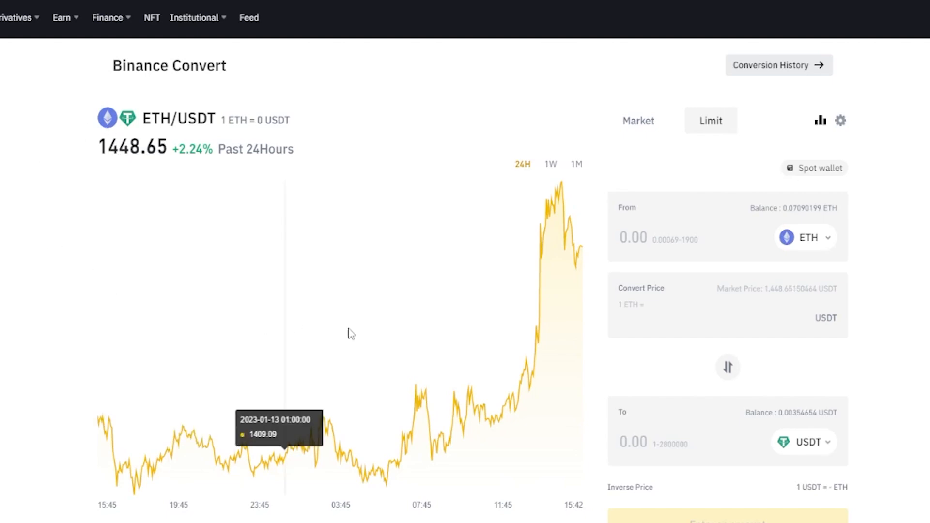
left_click(683, 316)
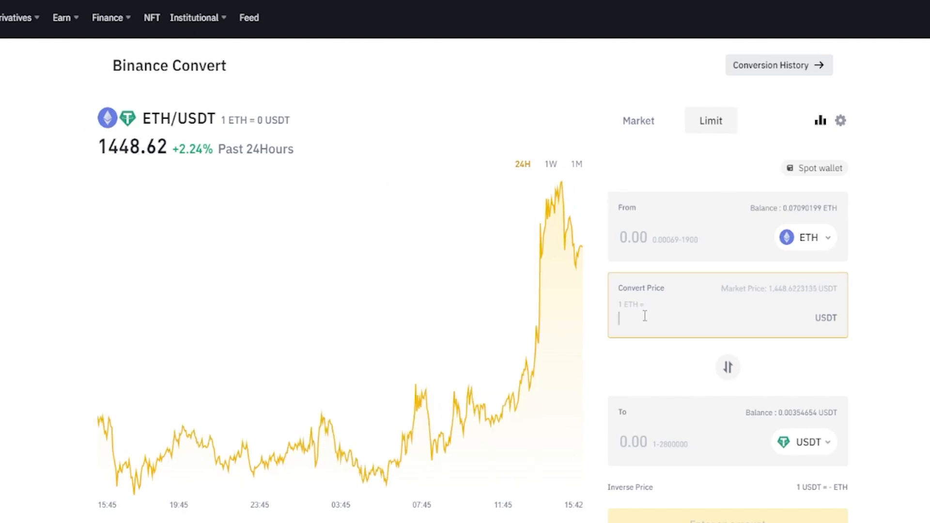
type("1500")
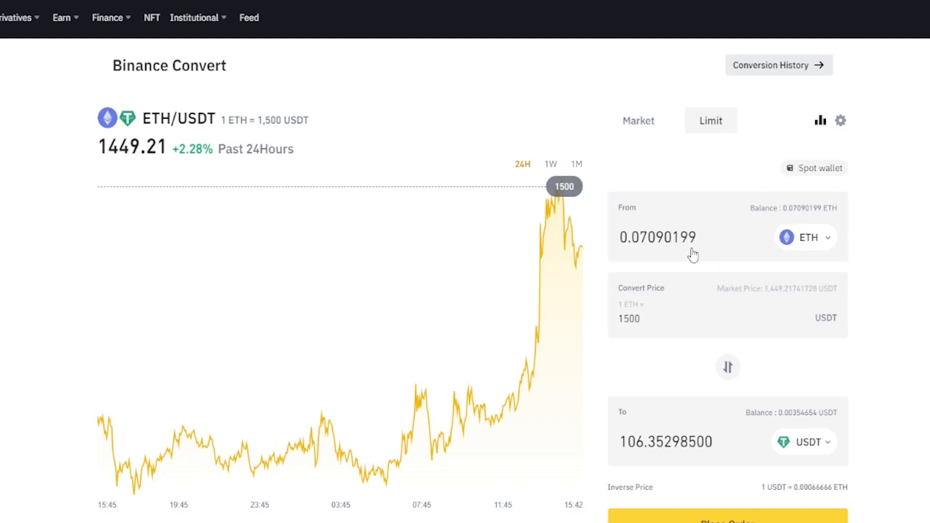
Fill in the full 0.07090199 ETH balance, showing 106.352985 USDT to receive
left_click(657, 237)
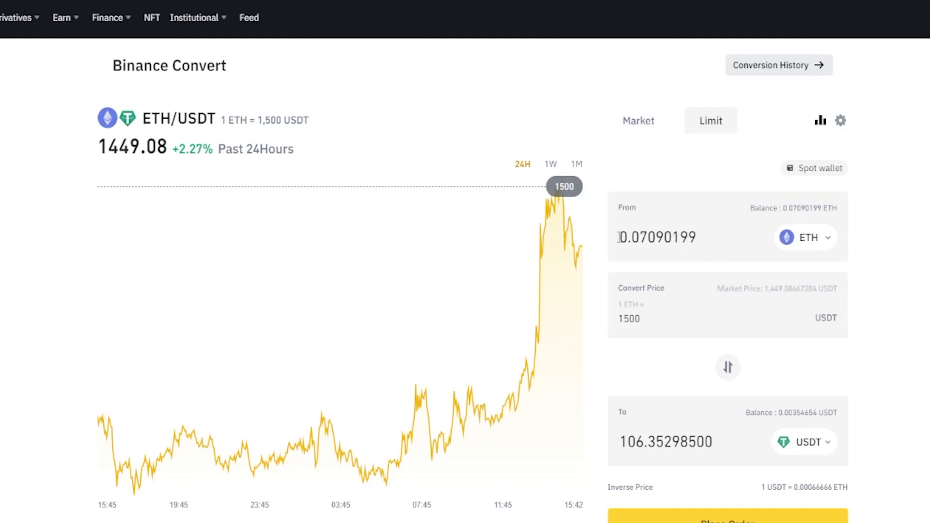
left_click(652, 238)
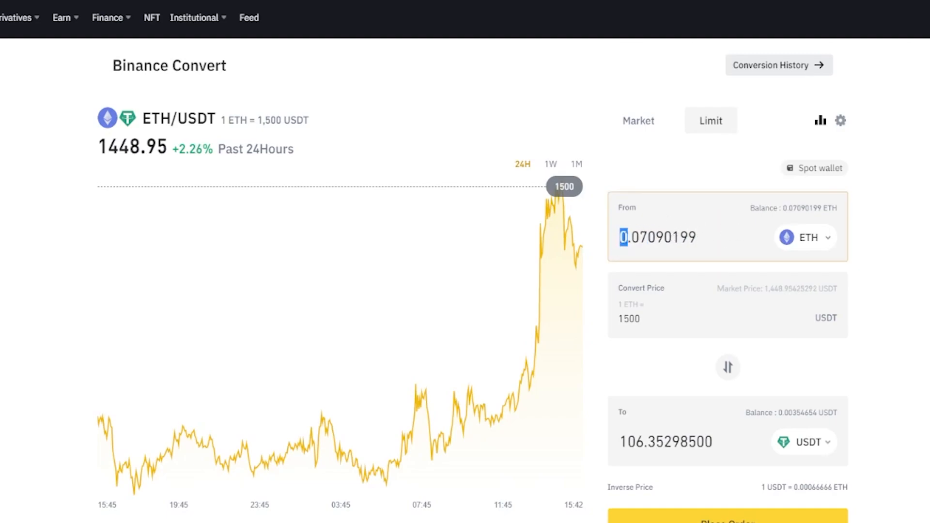
mouse_move(657, 314)
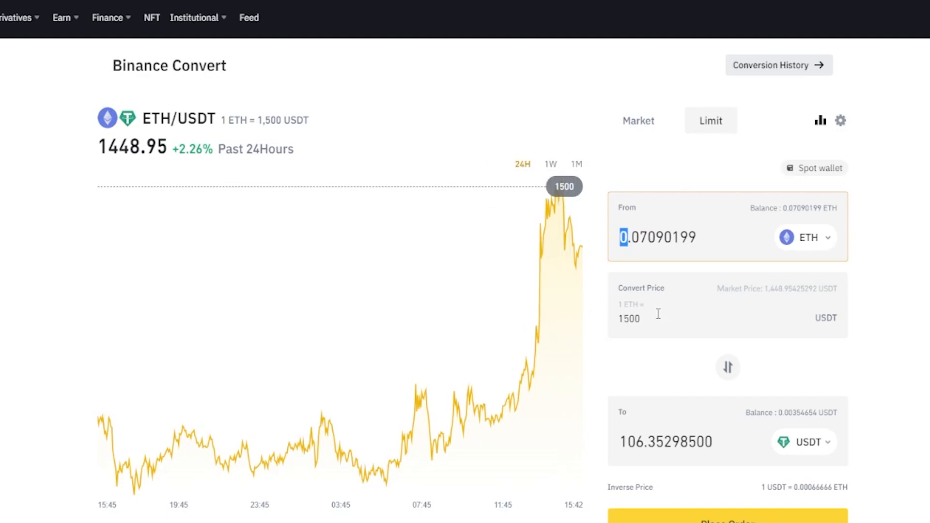
left_click(664, 442)
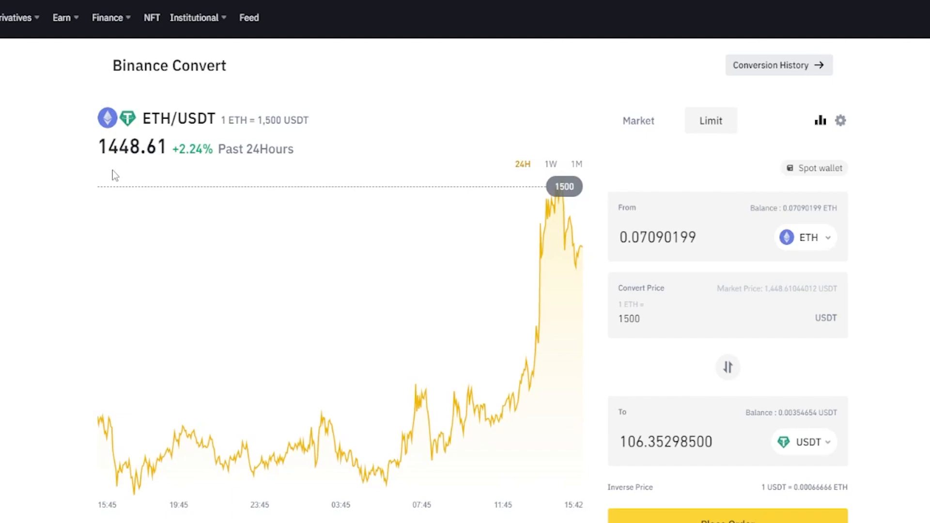
scroll("down", 3)
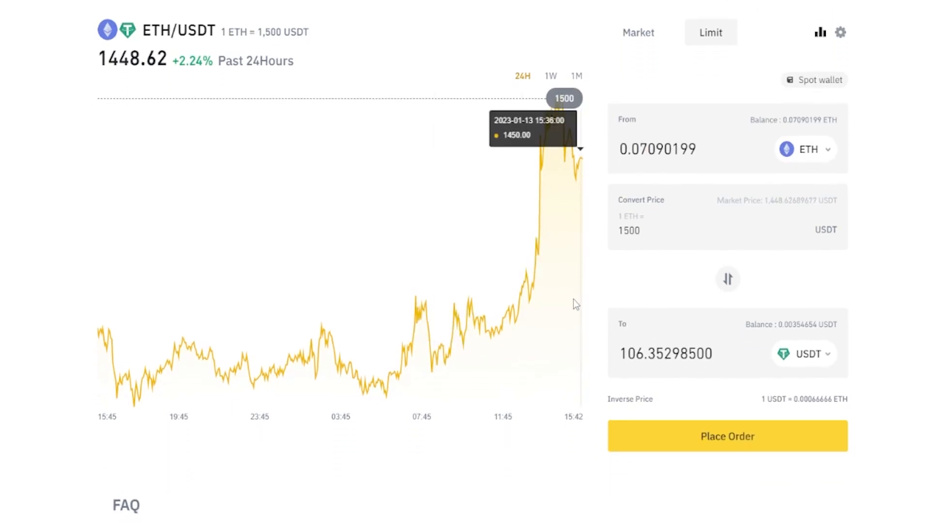
Place and confirm the limit order selling 0.07090199 ETH at 1500 USDT, then dismiss the notice
left_click(728, 437)
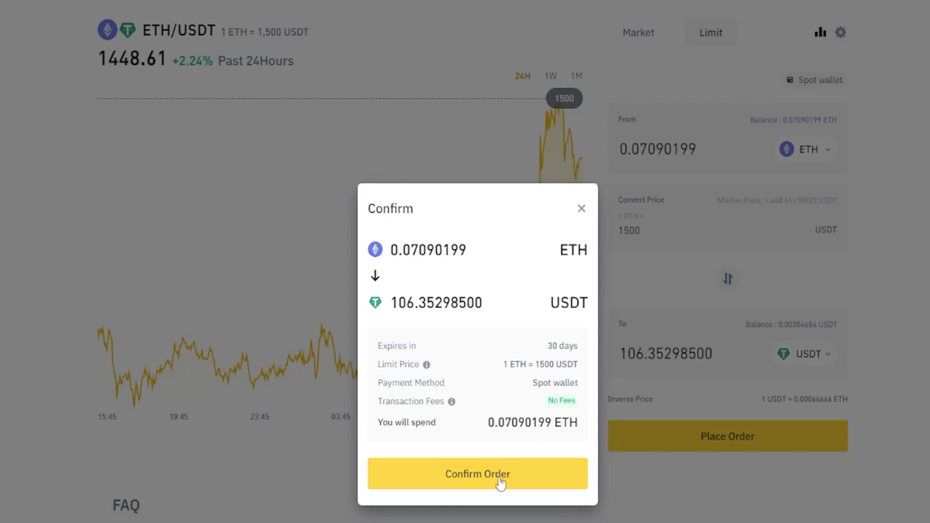
left_click(477, 474)
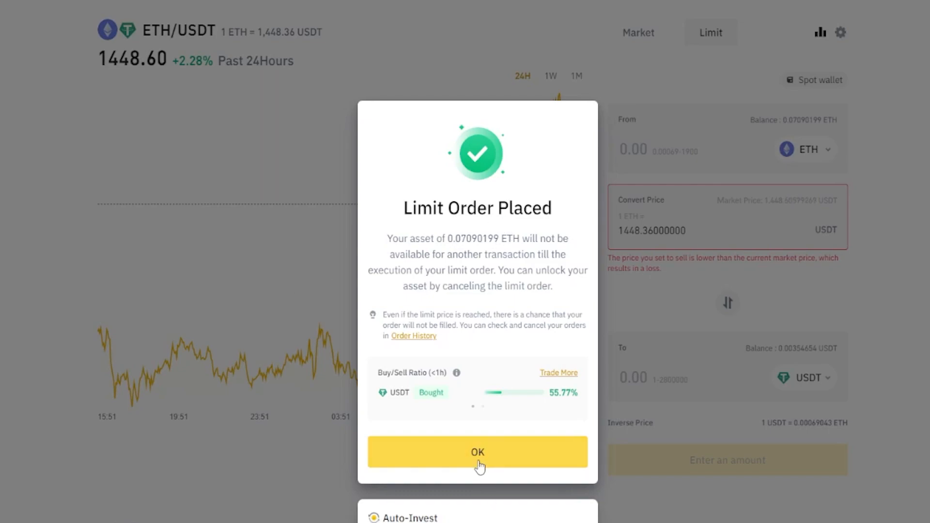
left_click(477, 453)
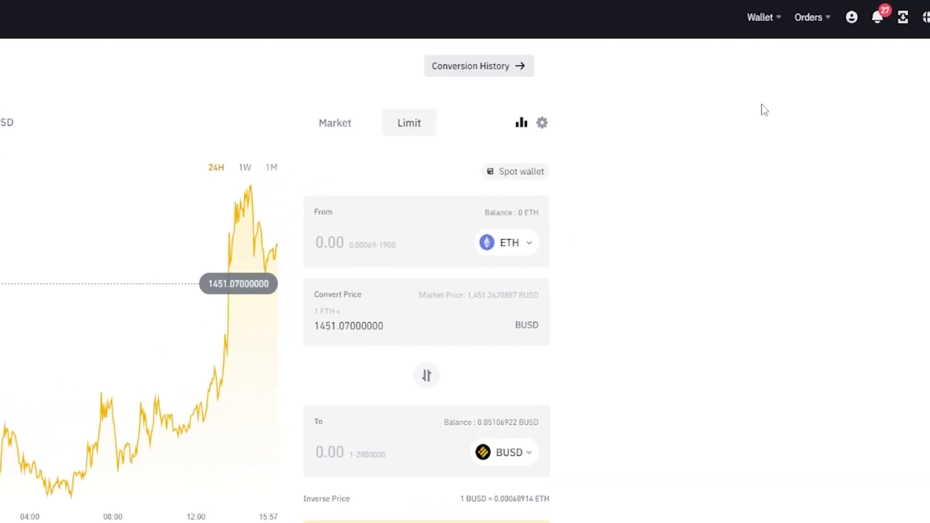
In Convert History's Open Orders, cancel the pending ETH/USDT 1500 limit order
left_click(808, 17)
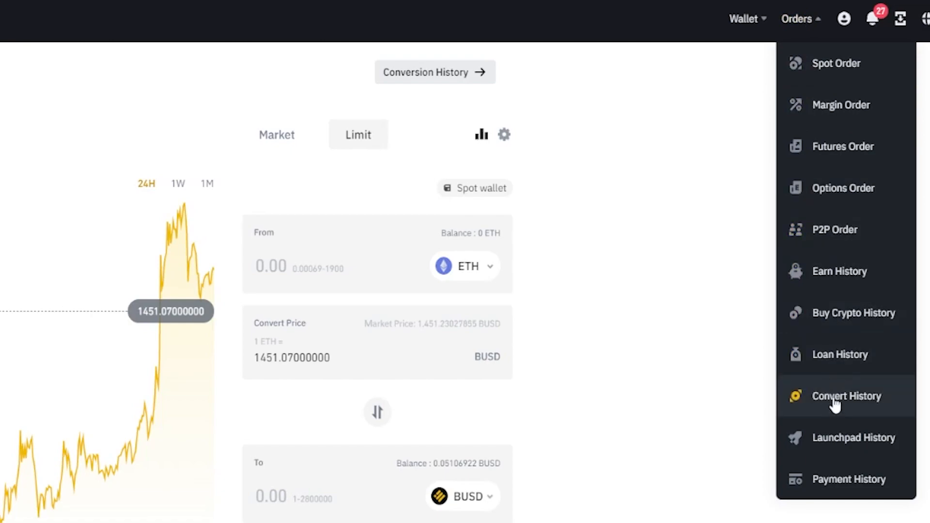
left_click(847, 396)
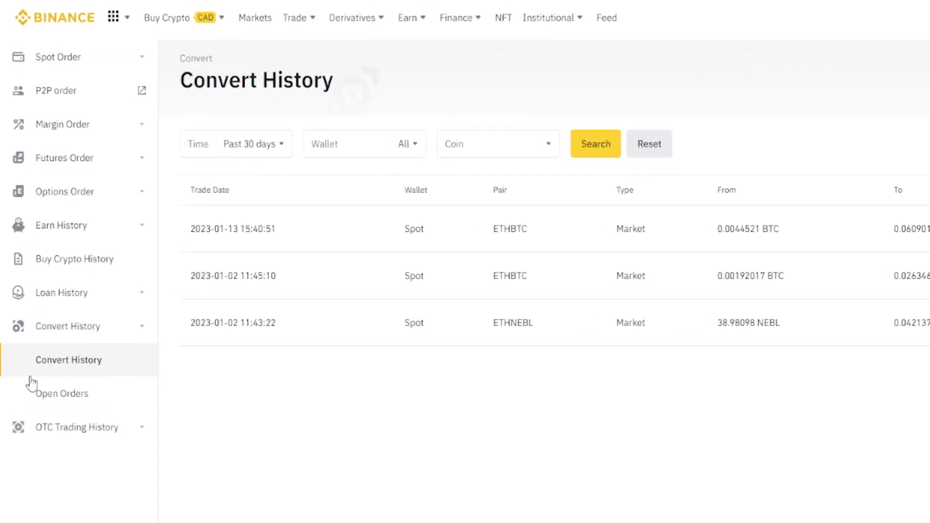
left_click(62, 394)
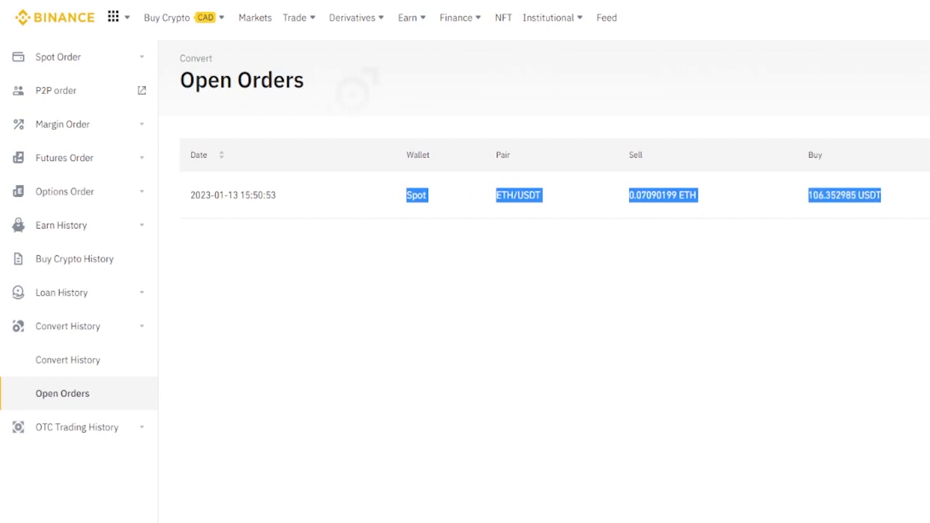
left_click(379, 199)
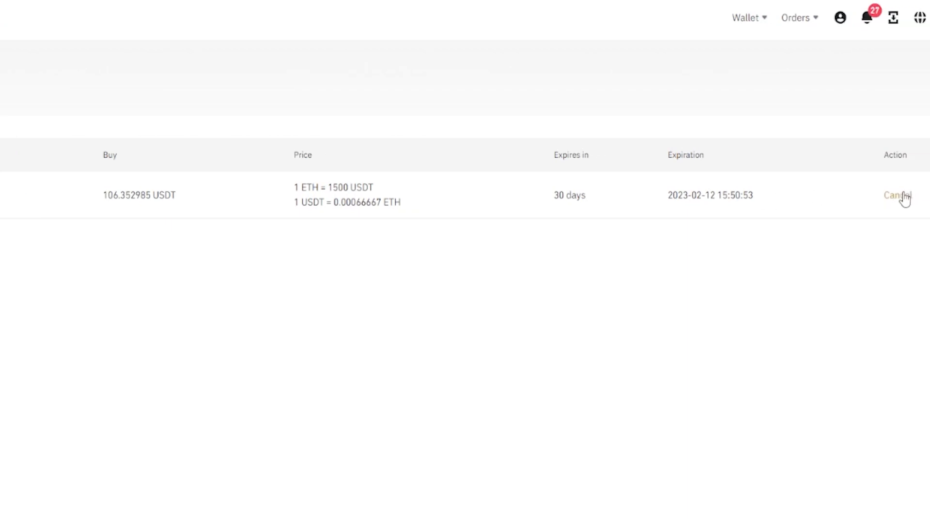
left_click(897, 194)
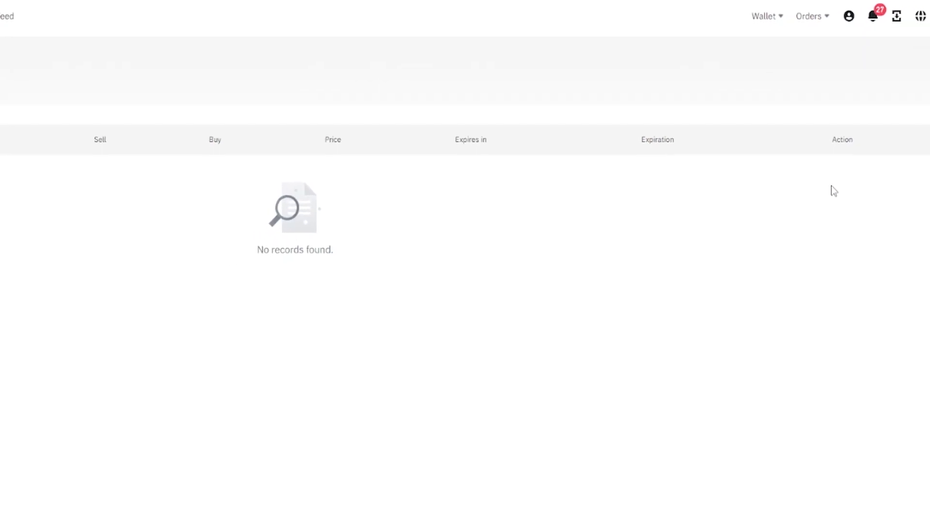